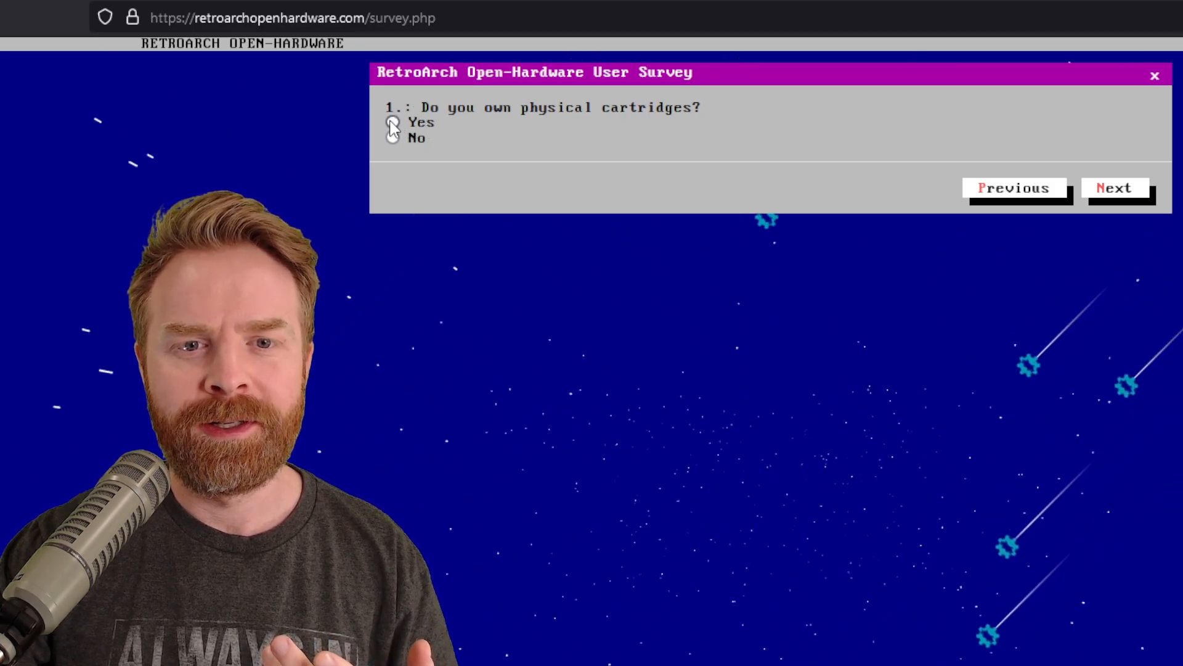
Answer Yes to owning physical cartridges and to using them with original console hardware
left_click(1116, 187)
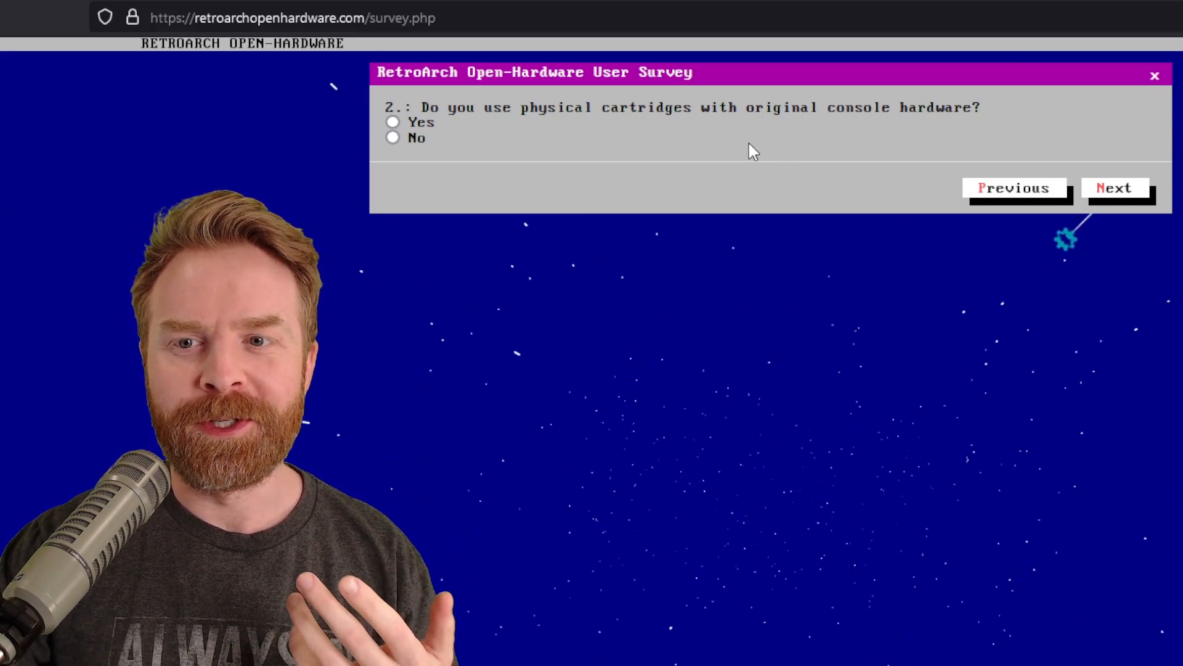
left_click(392, 122)
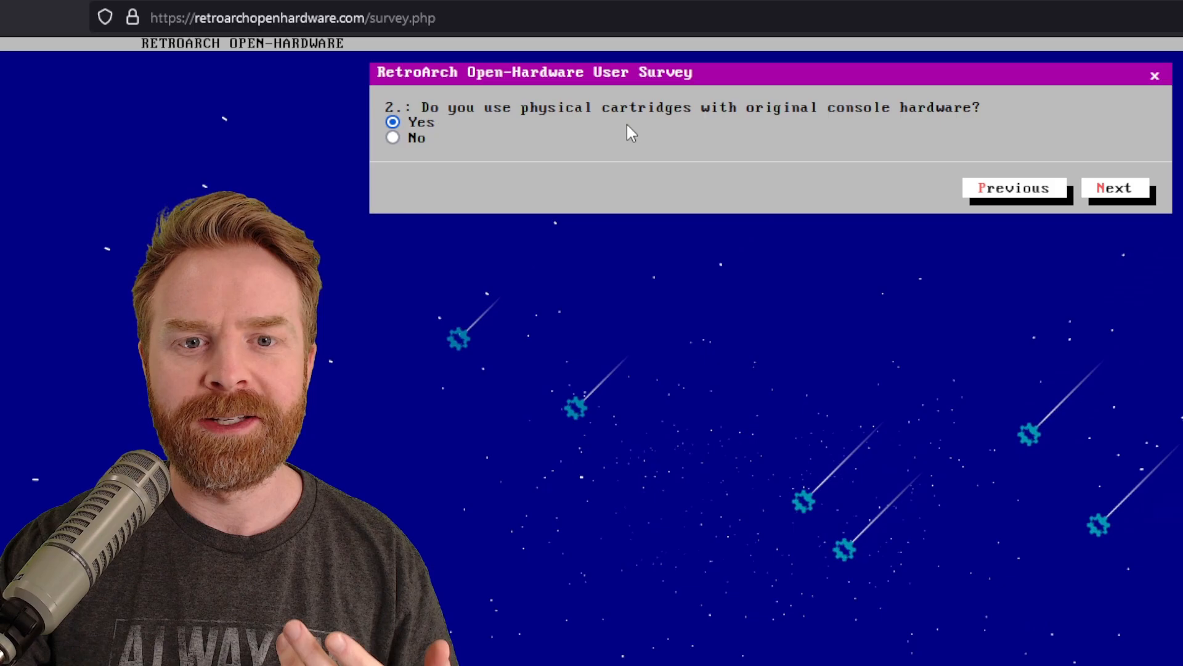
left_click(1115, 187)
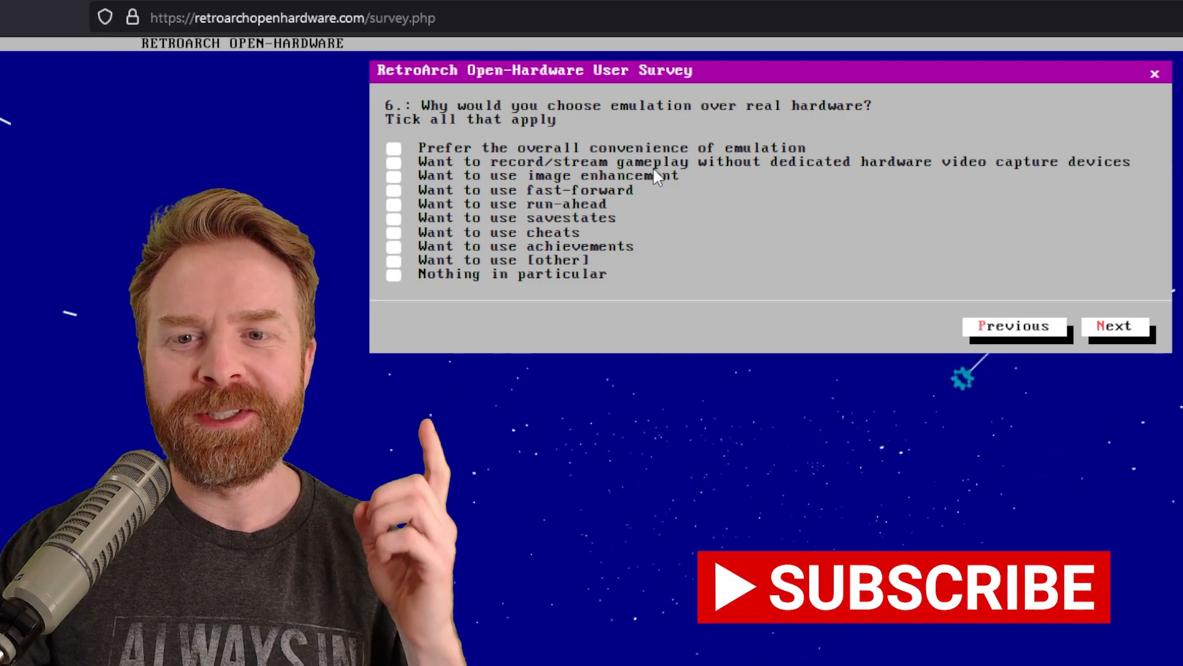
Tick the emulation reasons through 'Nothing in particular' on question 6 and advance to question 7
left_click(393, 148)
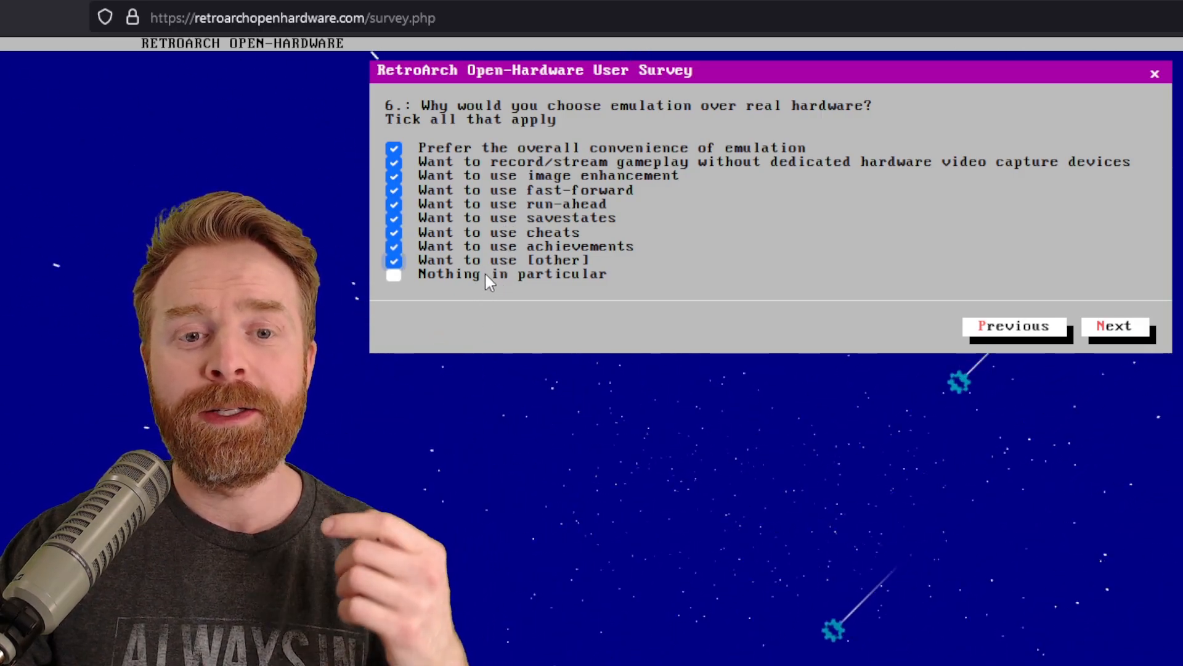
left_click(393, 274)
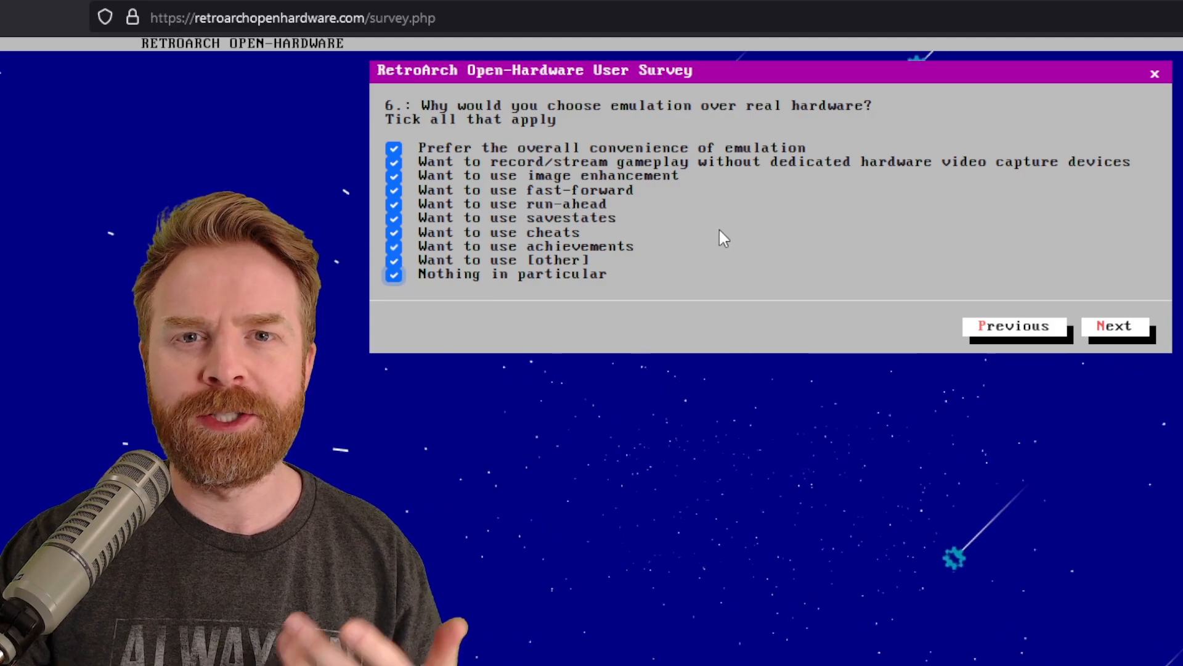
left_click(1115, 325)
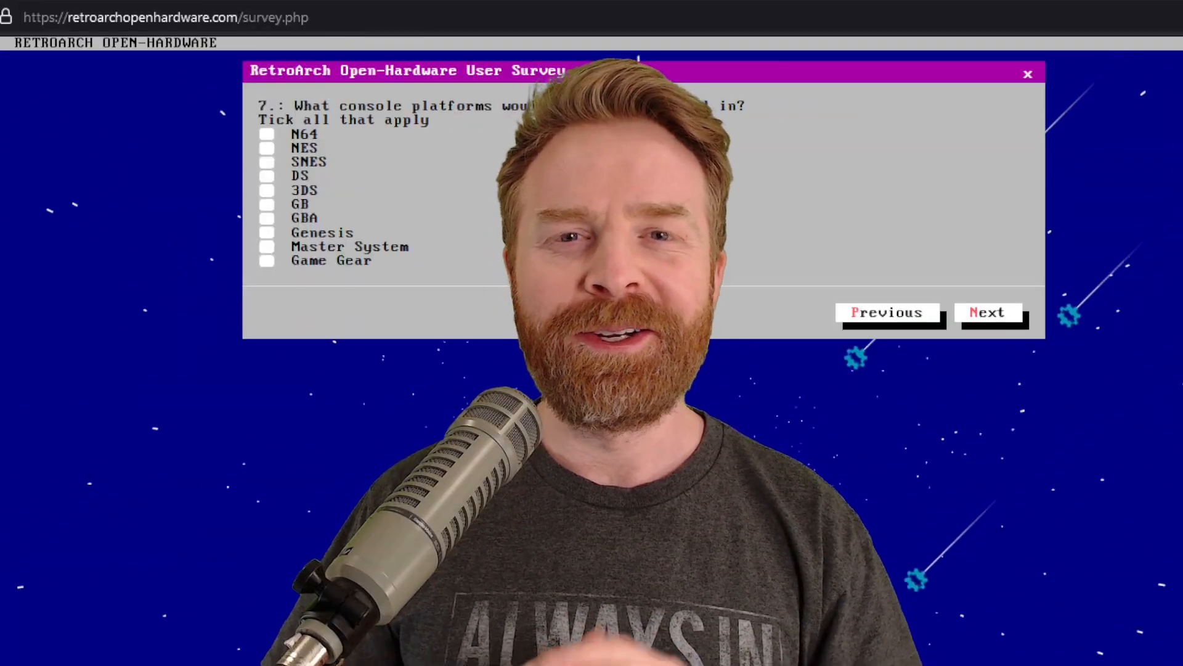